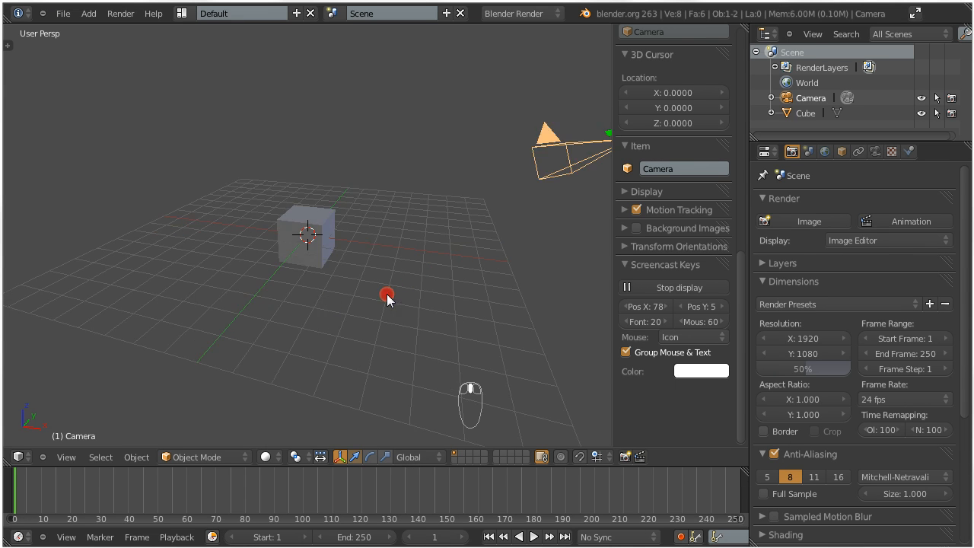
Select the Cube, park the 3D cursor beside it and go to front view.
{"action": "left_click", "coordinate": [306, 232]}
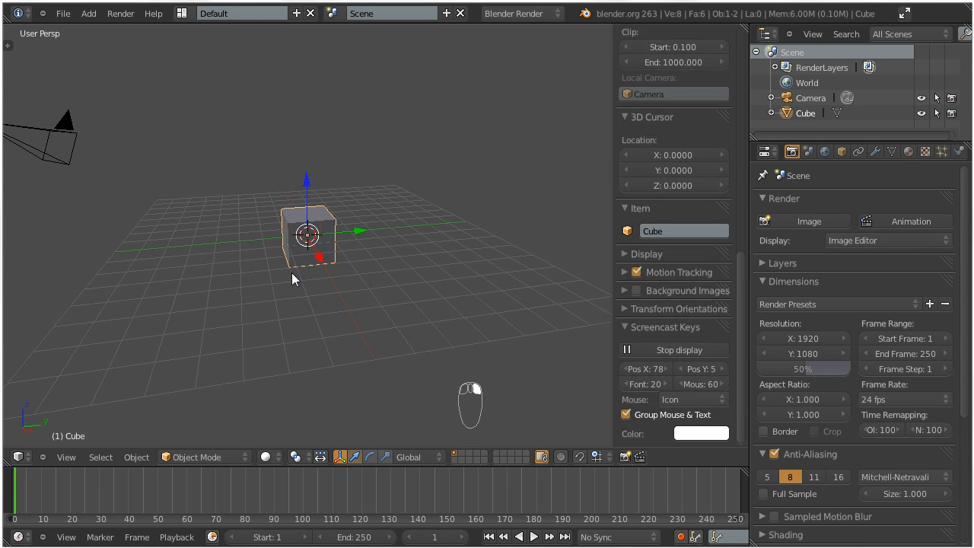
{"action": "mouse_move", "coordinate": [301, 276]}
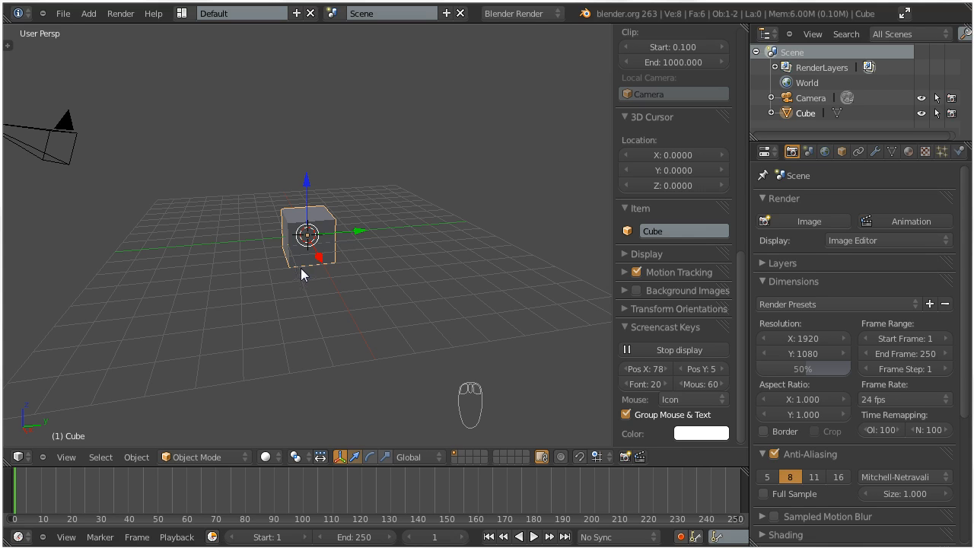
{"action": "key", "text": "ctrl+shift+a"}
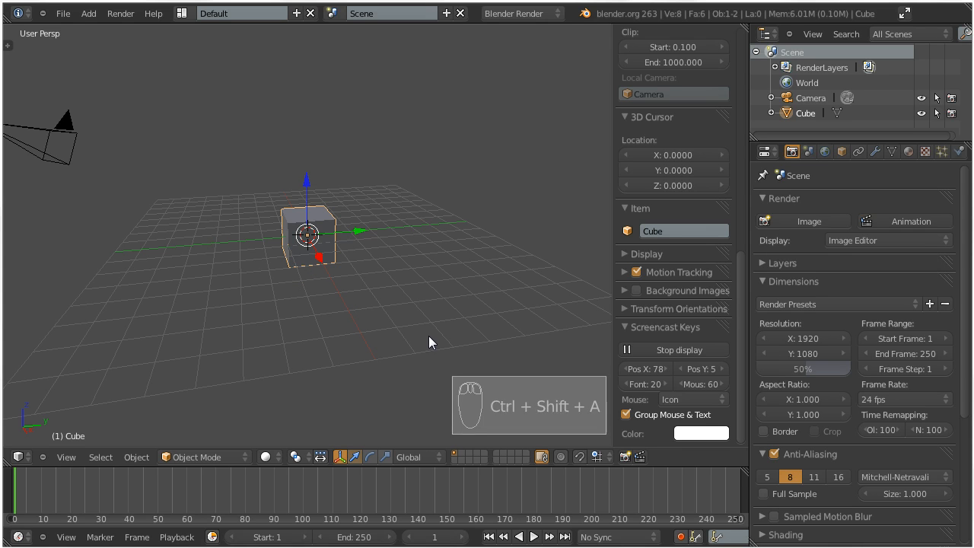
{"action": "left_click", "coordinate": [414, 320]}
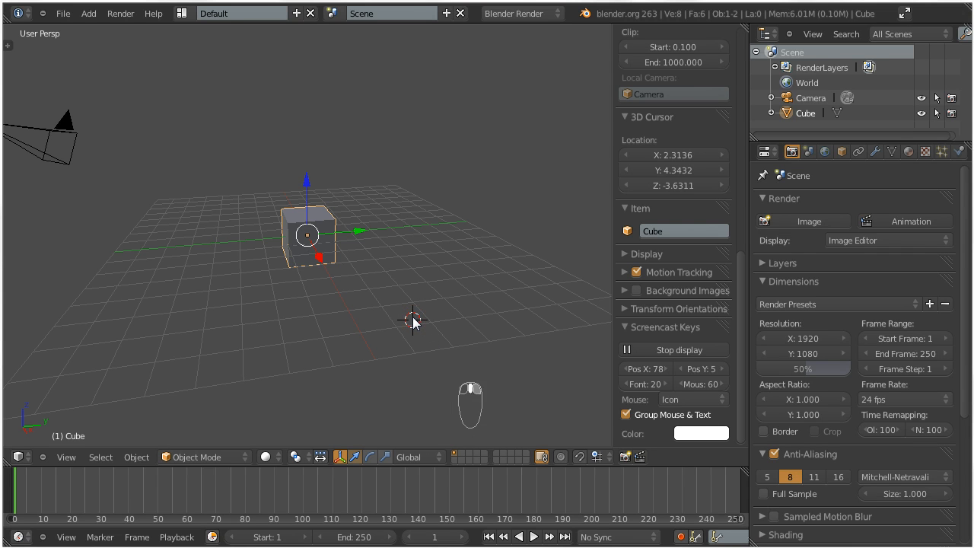
{"action": "key", "text": "ctrl+shift+a"}
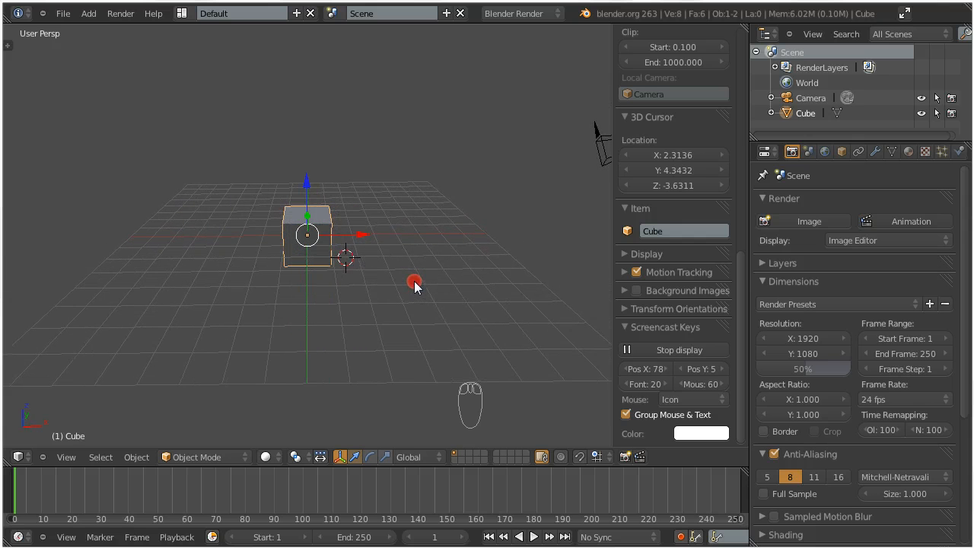
{"action": "mouse_move", "coordinate": [398, 228]}
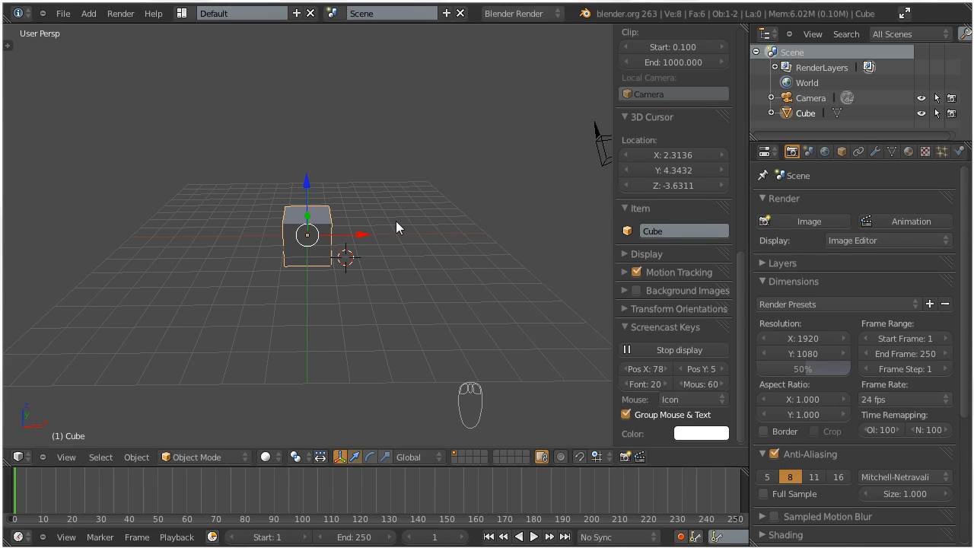
{"action": "mouse_move", "coordinate": [312, 181]}
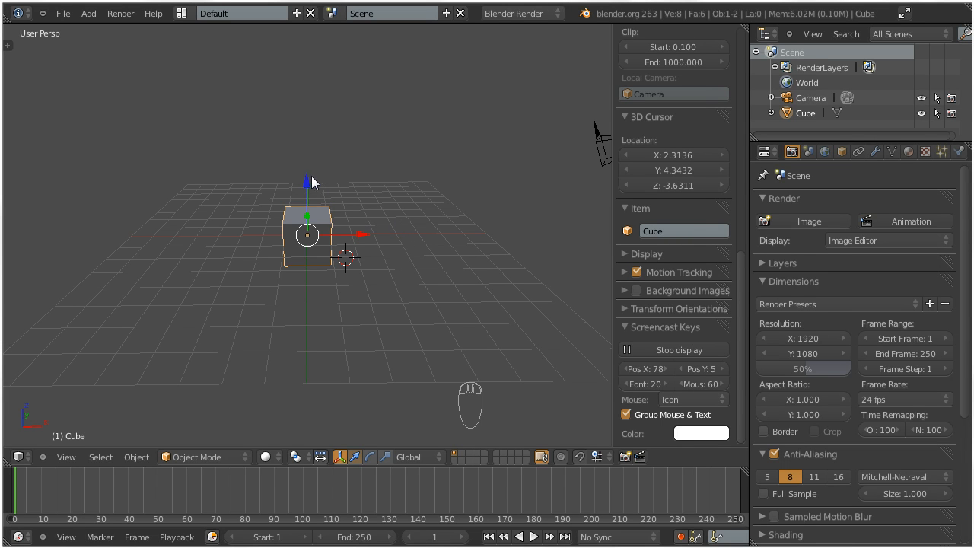
Zoom the 3D viewport in closer on the cube.
{"action": "left_click_drag", "start_coordinate": [308, 221], "coordinate": [312, 162]}
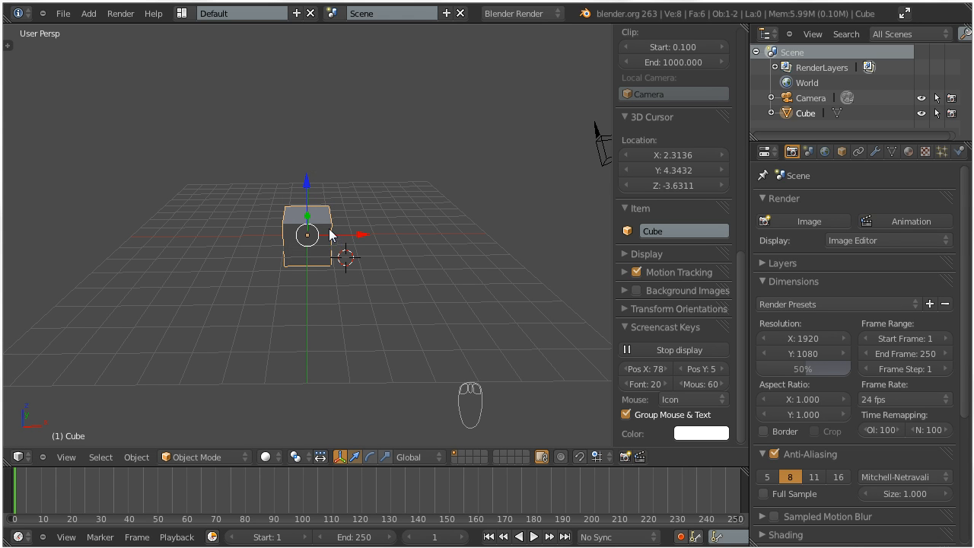
{"action": "mouse_move", "coordinate": [323, 228]}
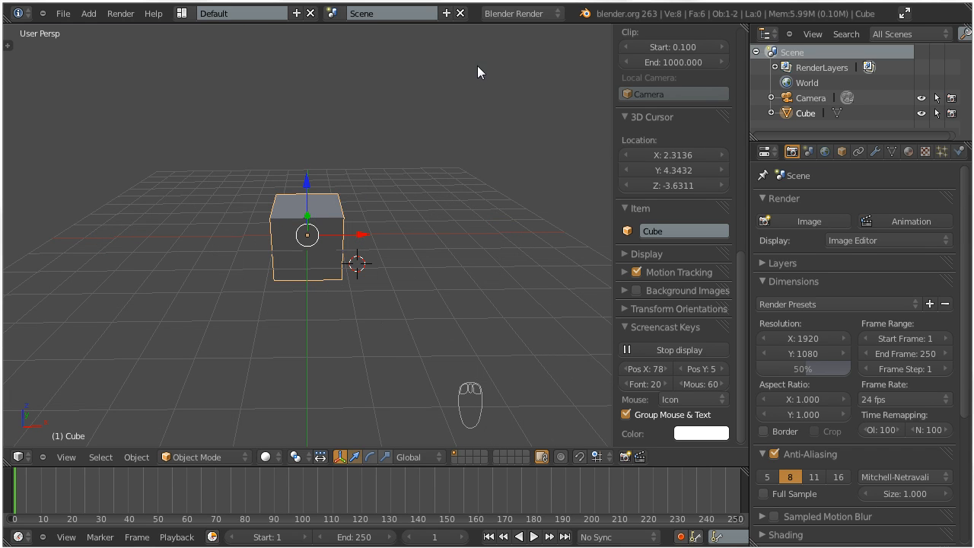
{"action": "mouse_move", "coordinate": [486, 67]}
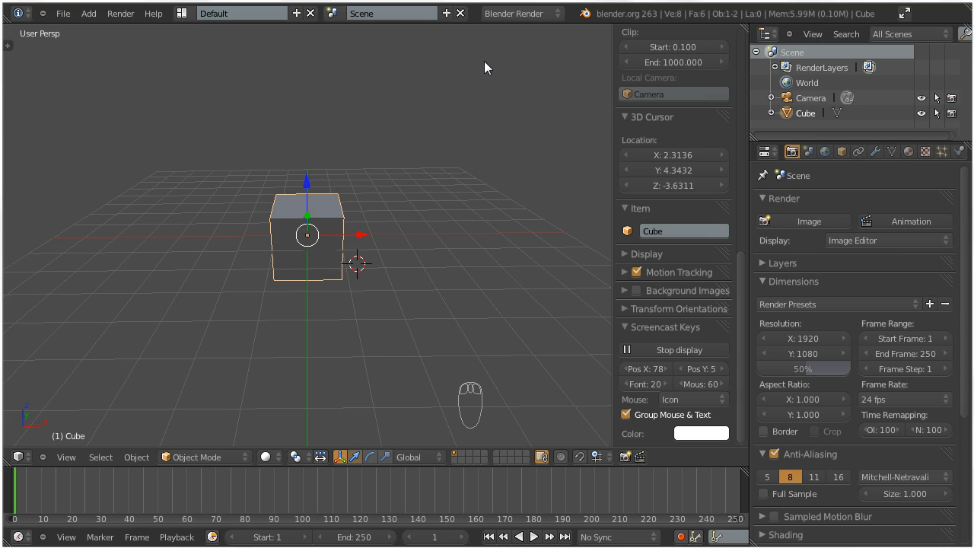
{"action": "mouse_move", "coordinate": [299, 112]}
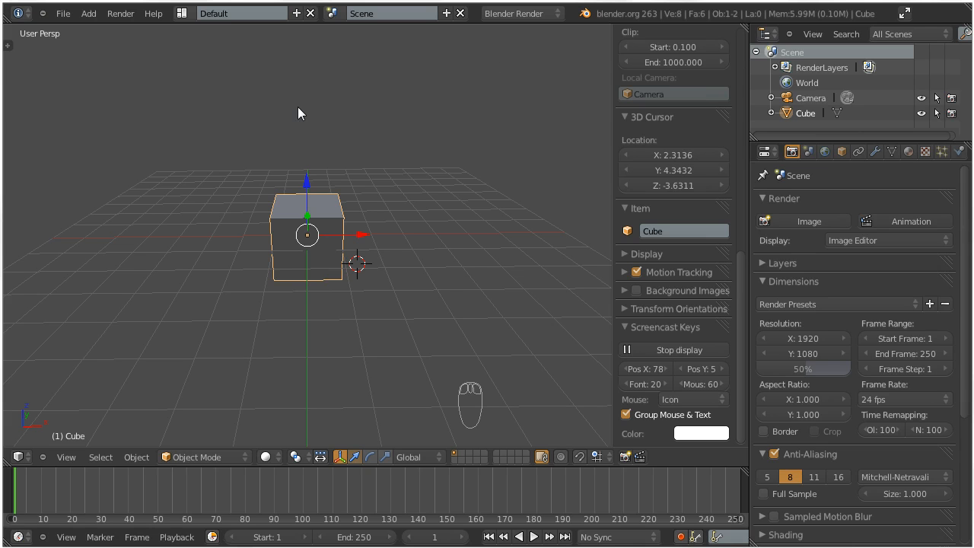
{"action": "mouse_move", "coordinate": [307, 170]}
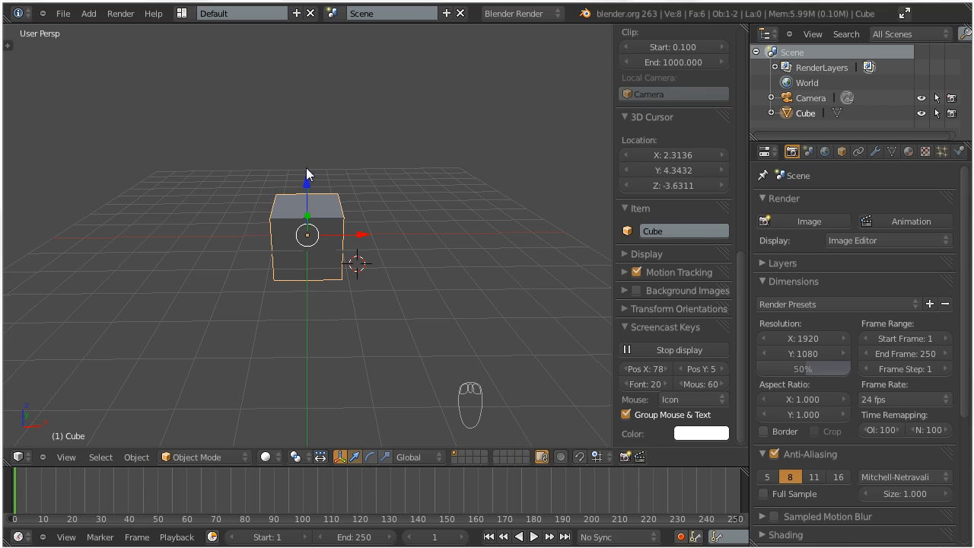
{"action": "mouse_move", "coordinate": [529, 17]}
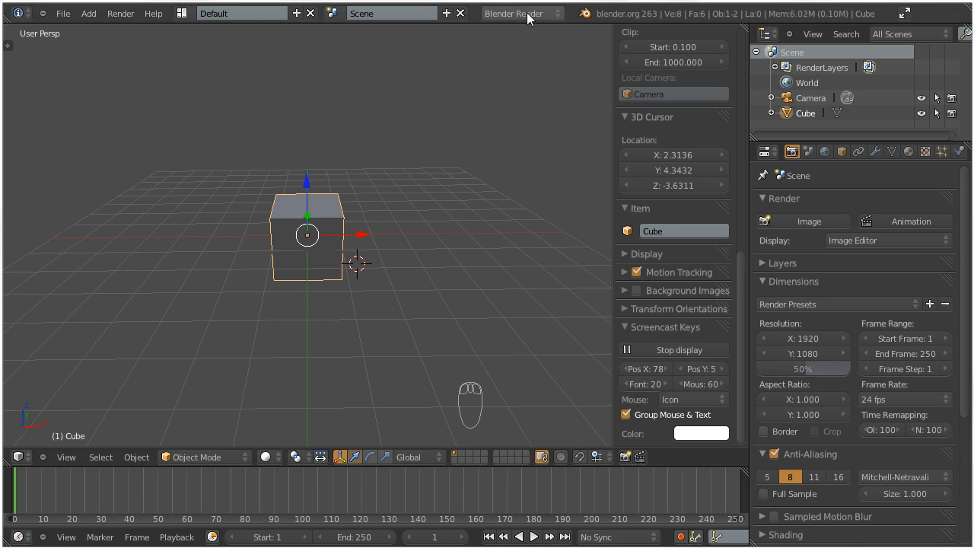
Change the render engine from the Info header to Blender Game.
{"action": "left_click", "coordinate": [523, 13]}
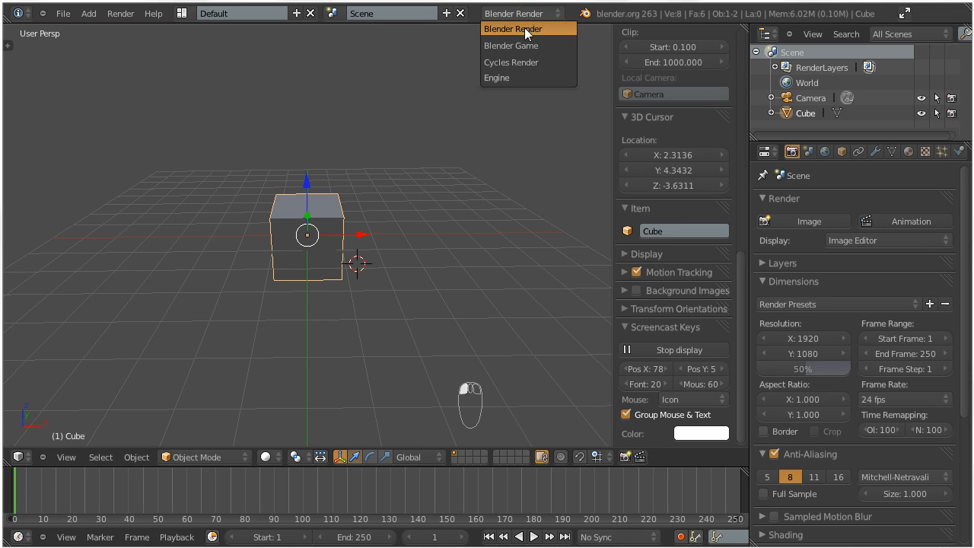
{"action": "mouse_move", "coordinate": [527, 48]}
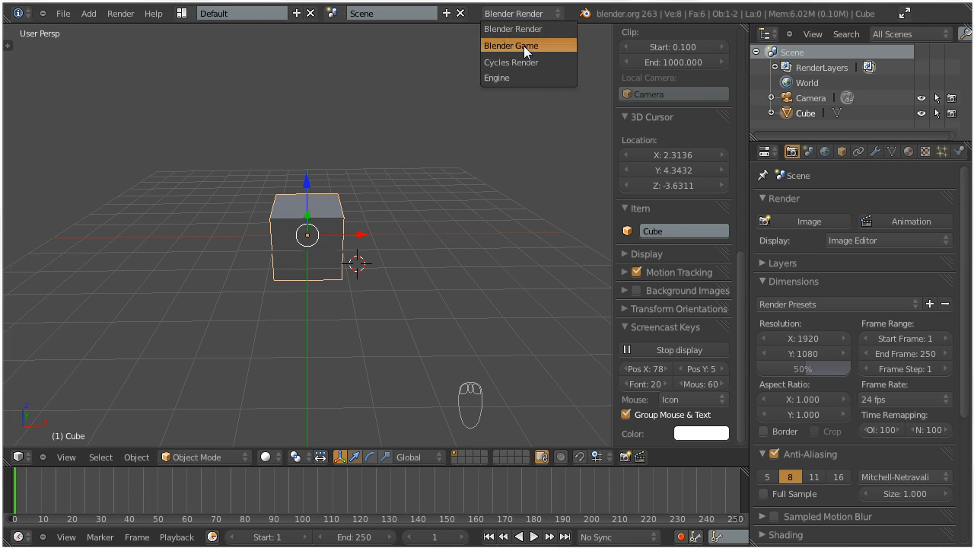
{"action": "left_click", "coordinate": [510, 45]}
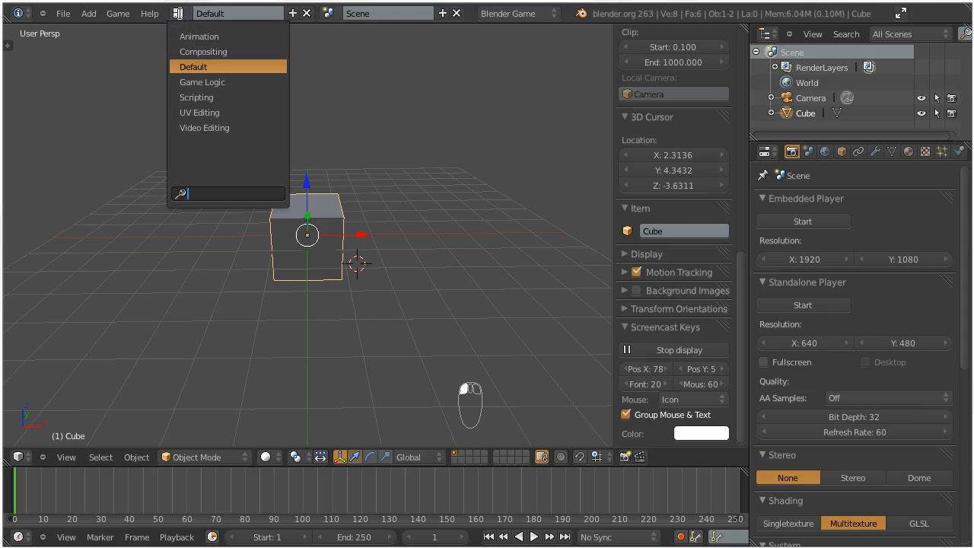
{"action": "mouse_move", "coordinate": [201, 81]}
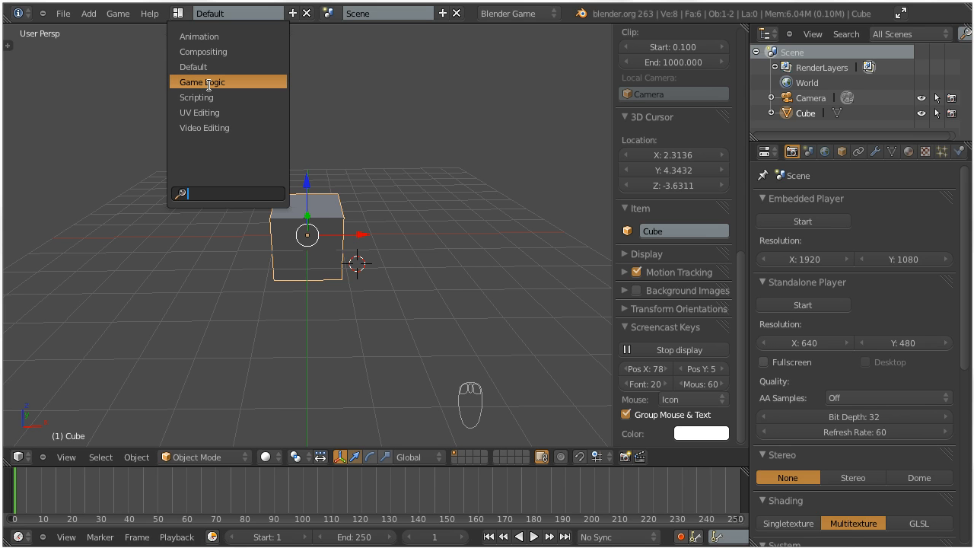
{"action": "mouse_move", "coordinate": [201, 90]}
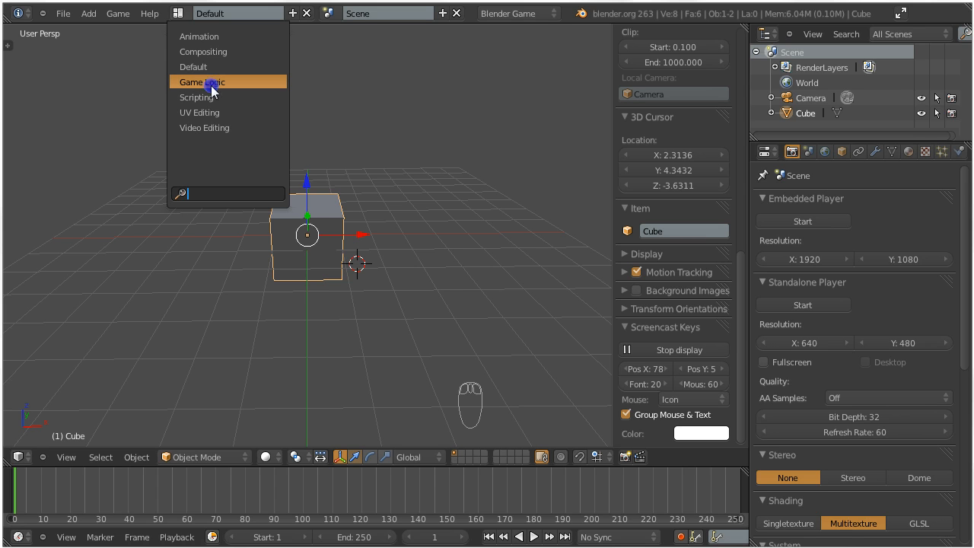
Change the screen layout to Game Logic.
{"action": "left_click", "coordinate": [201, 81]}
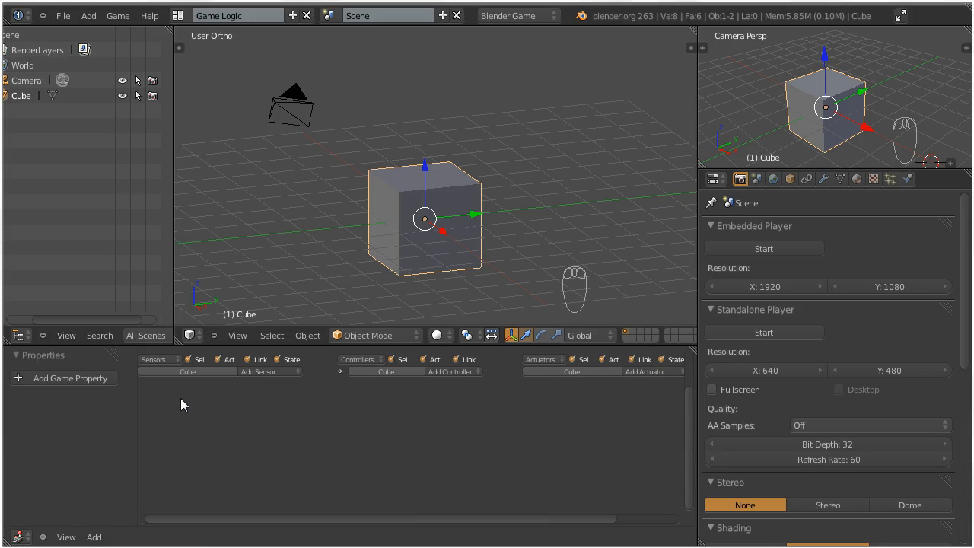
{"action": "mouse_move", "coordinate": [61, 386]}
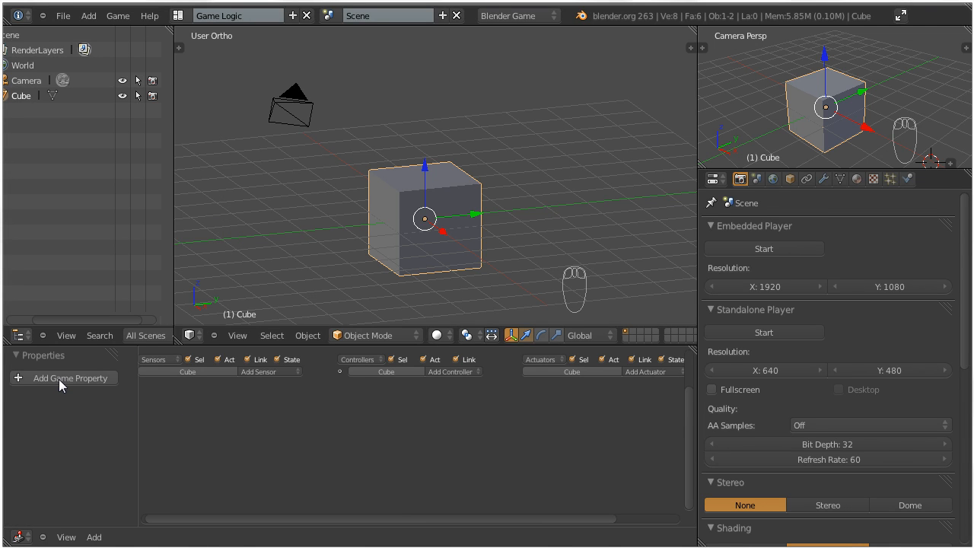
{"action": "mouse_move", "coordinate": [257, 398]}
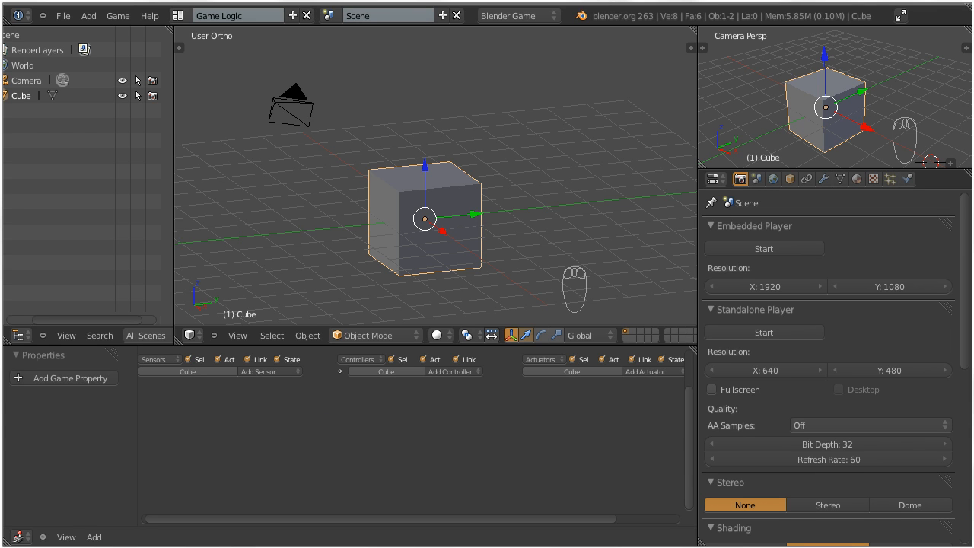
{"action": "mouse_move", "coordinate": [187, 441]}
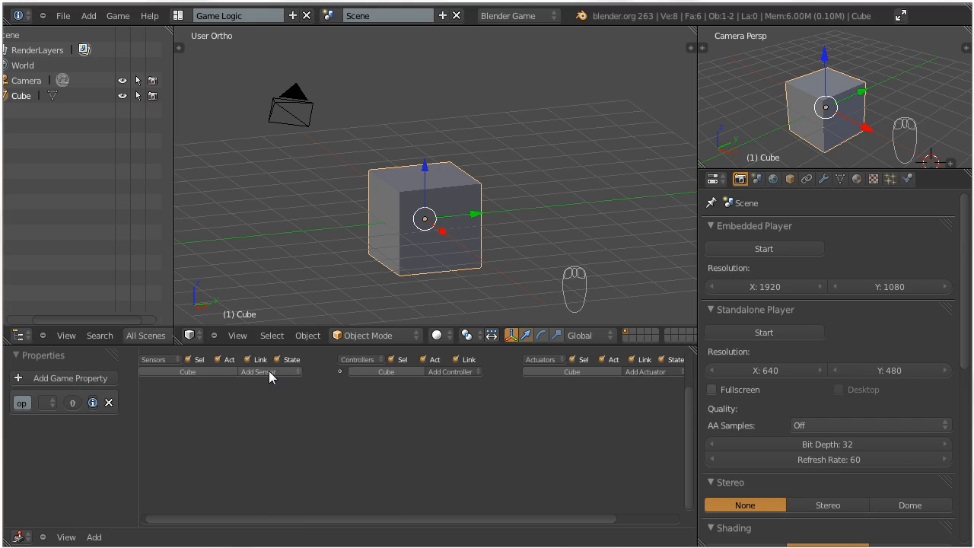
Add Always and Property sensors, an And controller and a Property actuator to the Cube.
{"action": "left_click", "coordinate": [259, 371]}
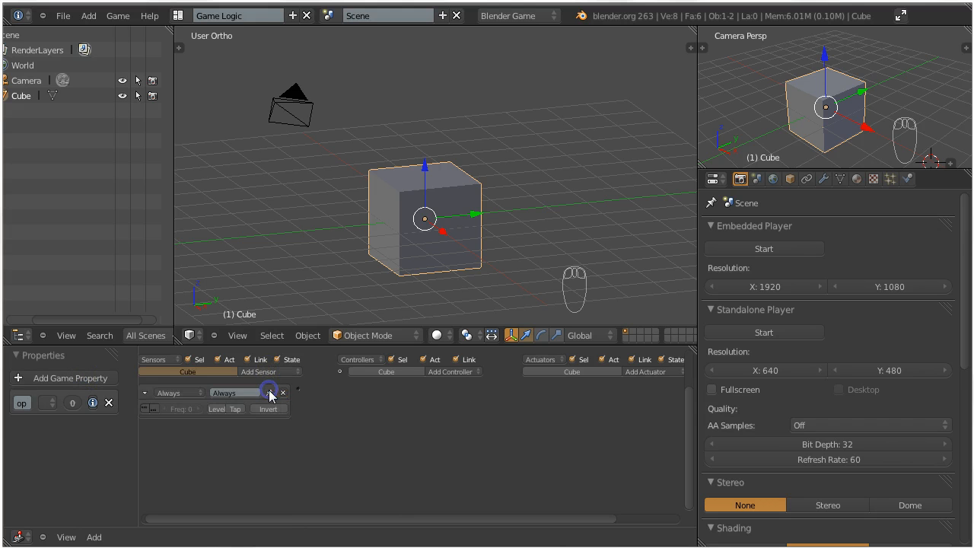
{"action": "left_click", "coordinate": [648, 371]}
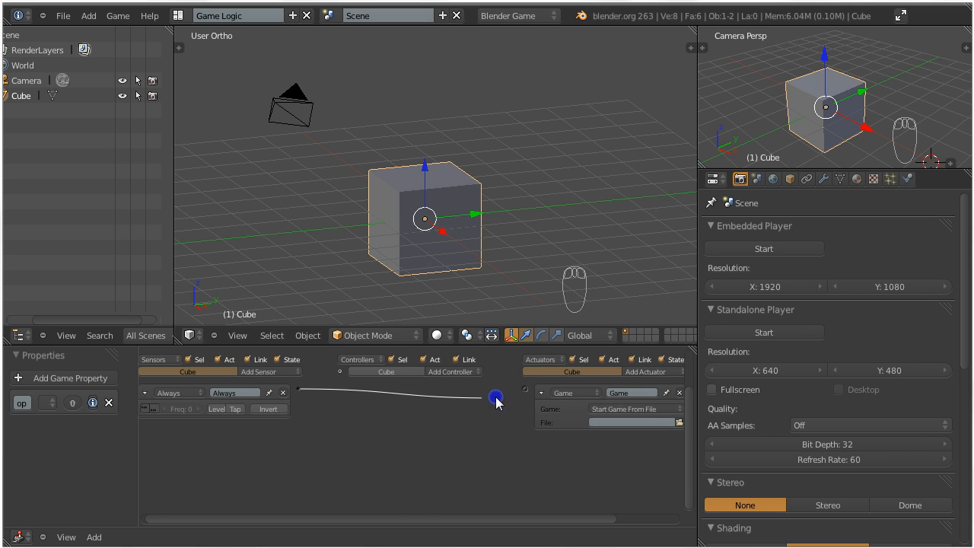
{"action": "left_click", "coordinate": [454, 371]}
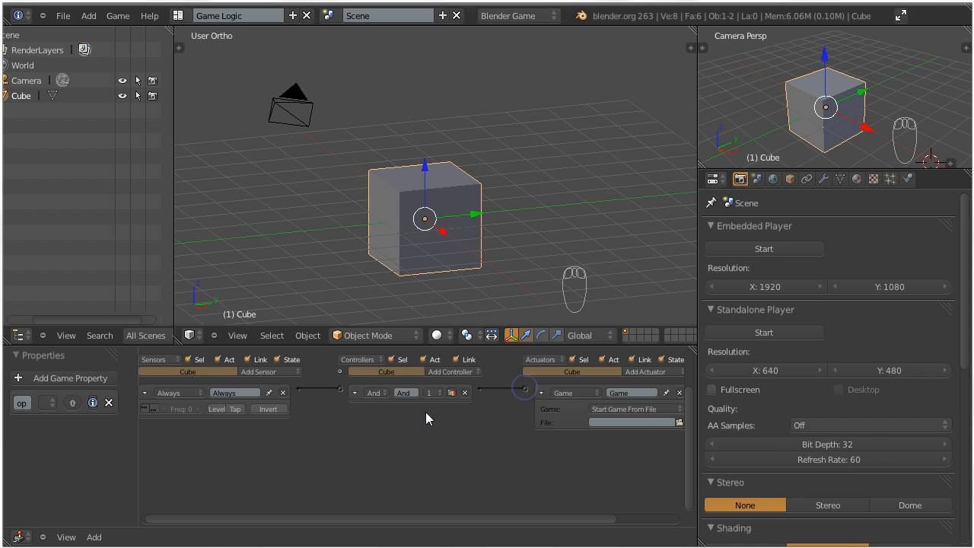
{"action": "left_click", "coordinate": [259, 371]}
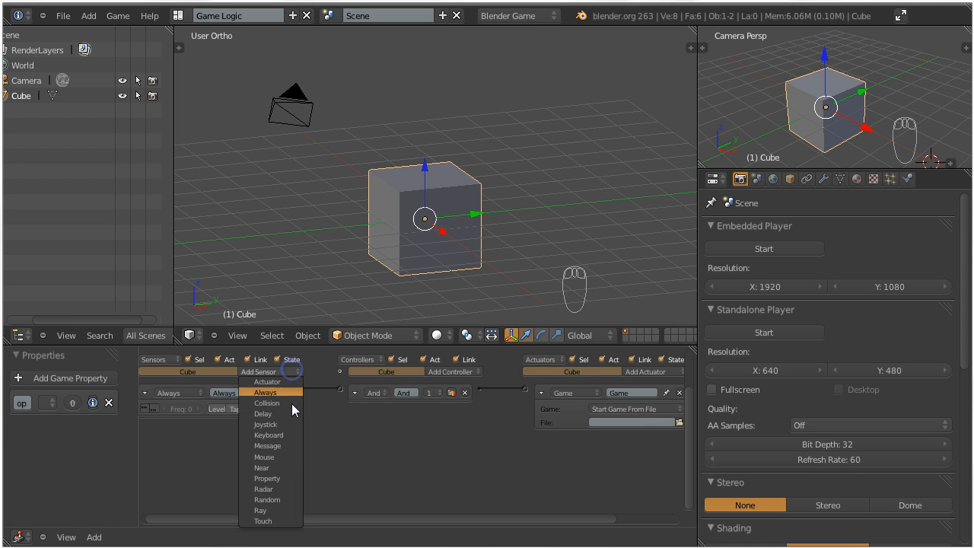
{"action": "mouse_move", "coordinate": [281, 478]}
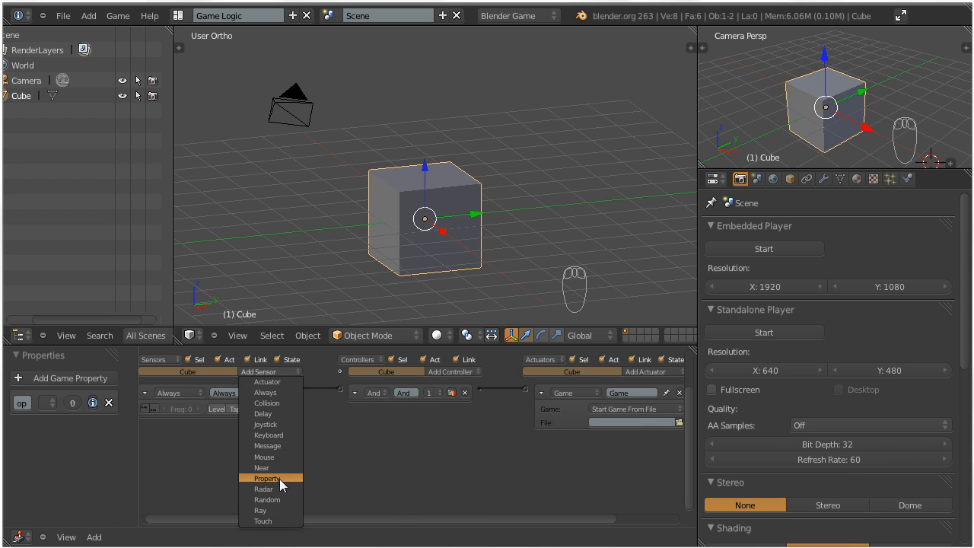
{"action": "left_click", "coordinate": [266, 478]}
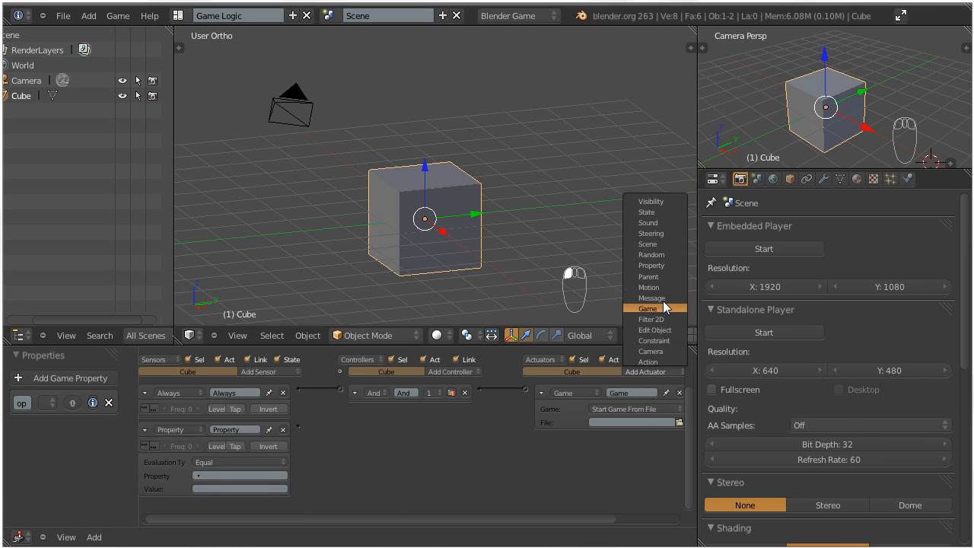
{"action": "left_click", "coordinate": [648, 265]}
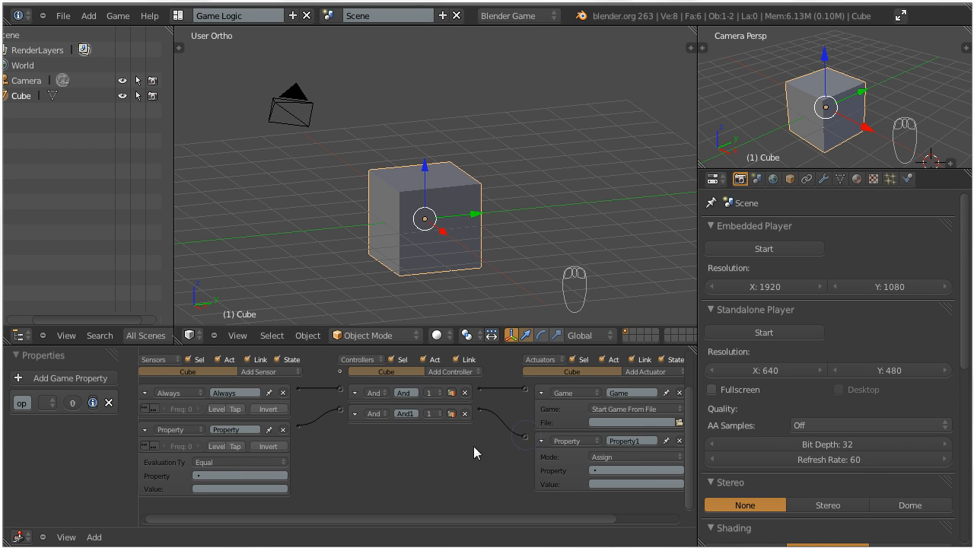
{"action": "mouse_move", "coordinate": [359, 464]}
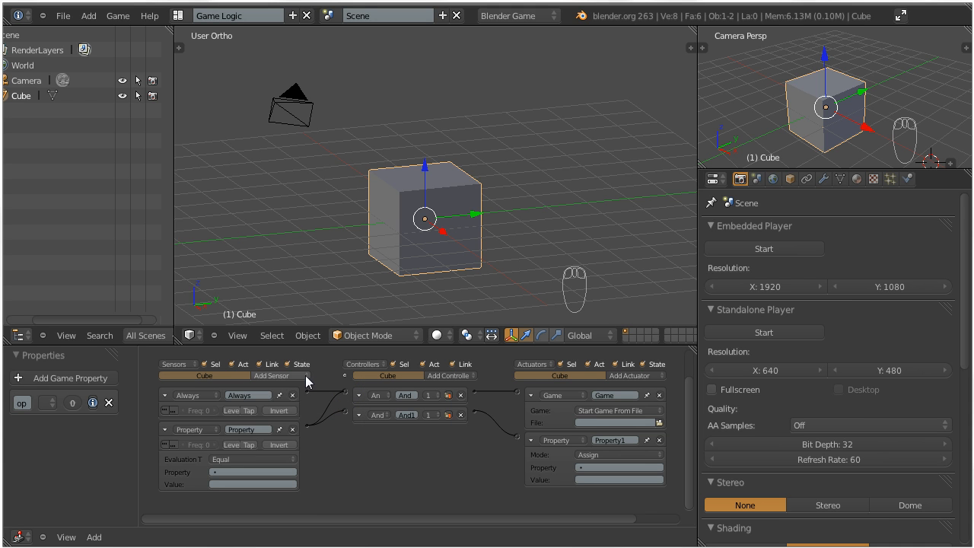
Add a Random sensor and an Edit Object actuator, then remove the actuators.
{"action": "left_click", "coordinate": [273, 375]}
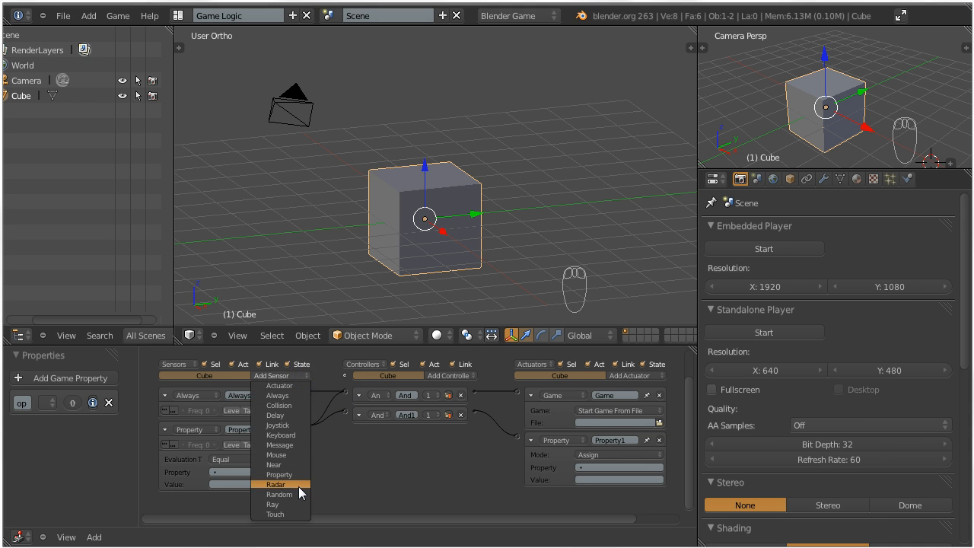
{"action": "left_click", "coordinate": [279, 494]}
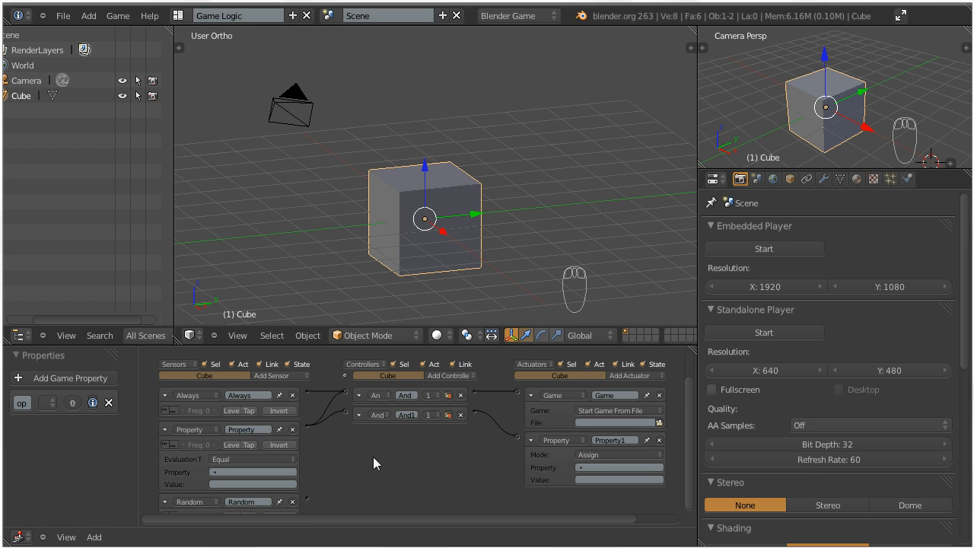
{"action": "left_click", "coordinate": [630, 375]}
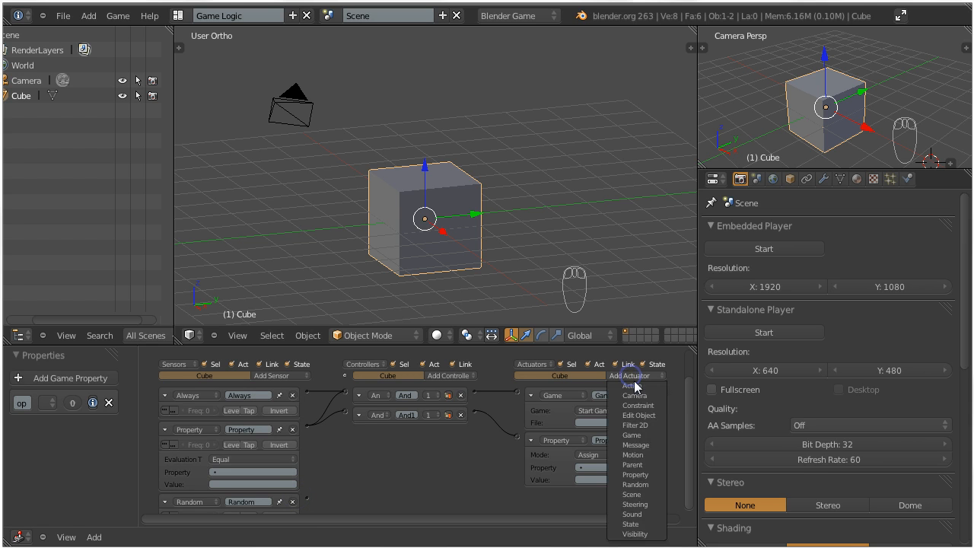
{"action": "mouse_move", "coordinate": [639, 415]}
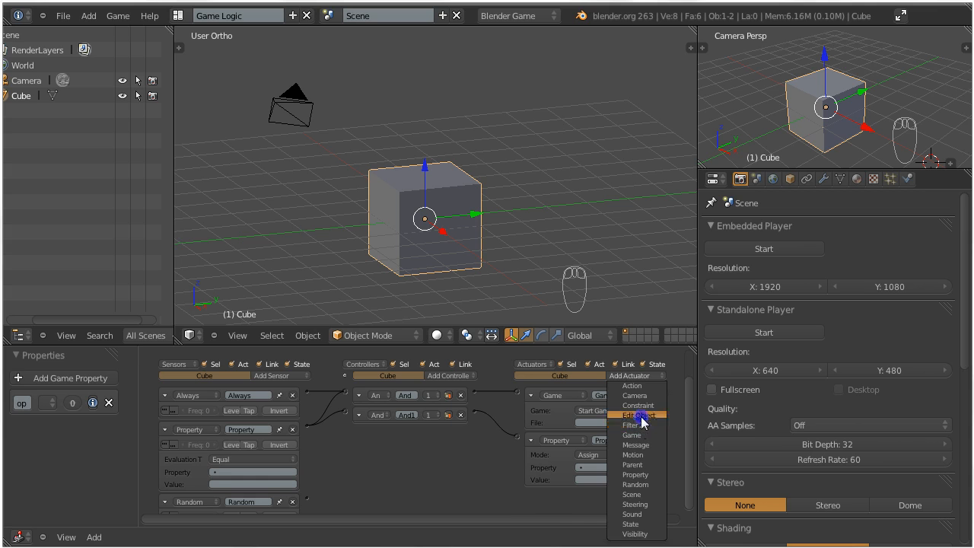
{"action": "left_click", "coordinate": [632, 415]}
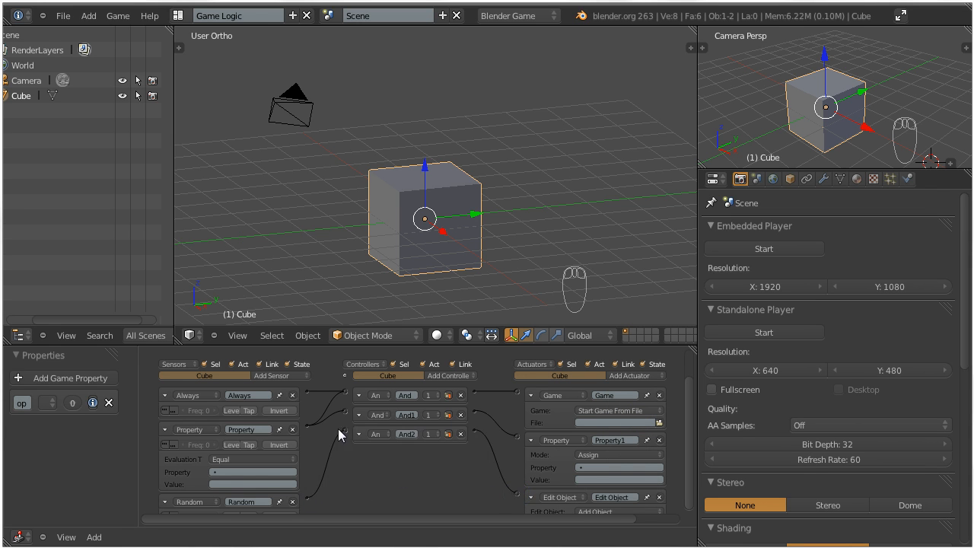
{"action": "mouse_move", "coordinate": [660, 398]}
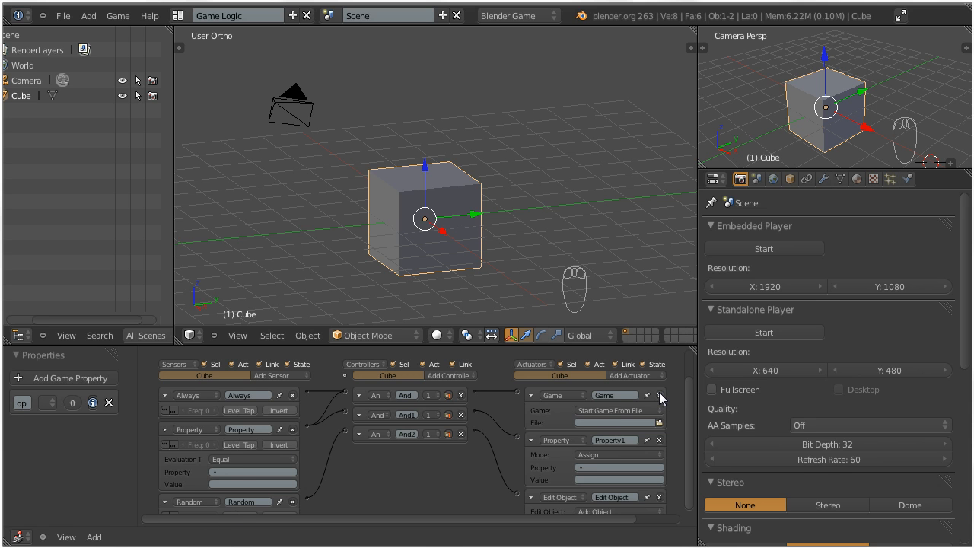
{"action": "left_click", "coordinate": [589, 395]}
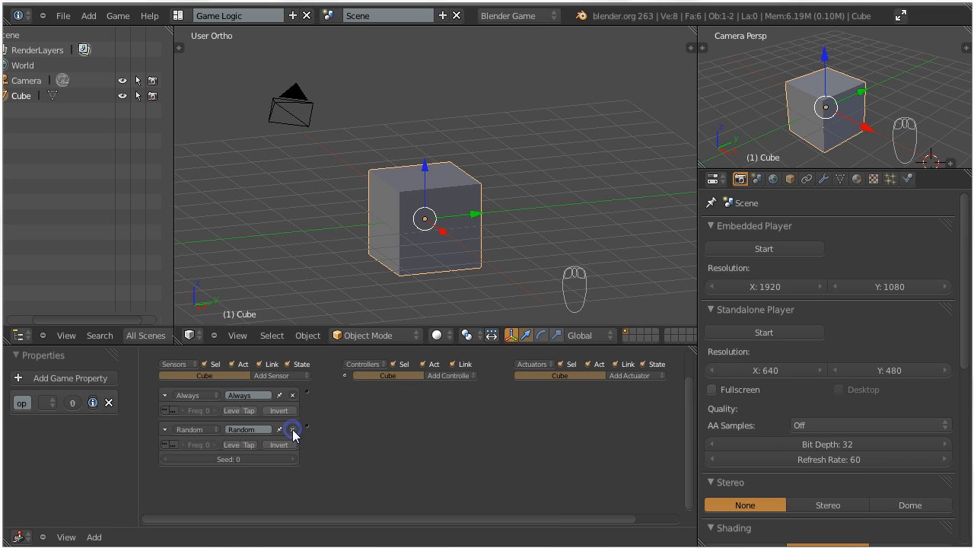
Delete the Random sensor, add a Python controller wired to Always, and remove the game property.
{"action": "left_click", "coordinate": [293, 429]}
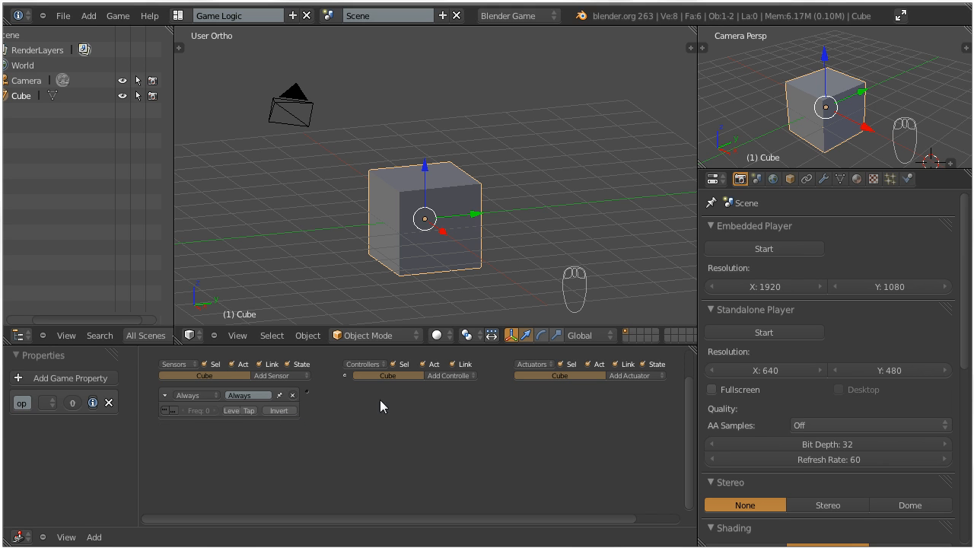
{"action": "left_click", "coordinate": [447, 375]}
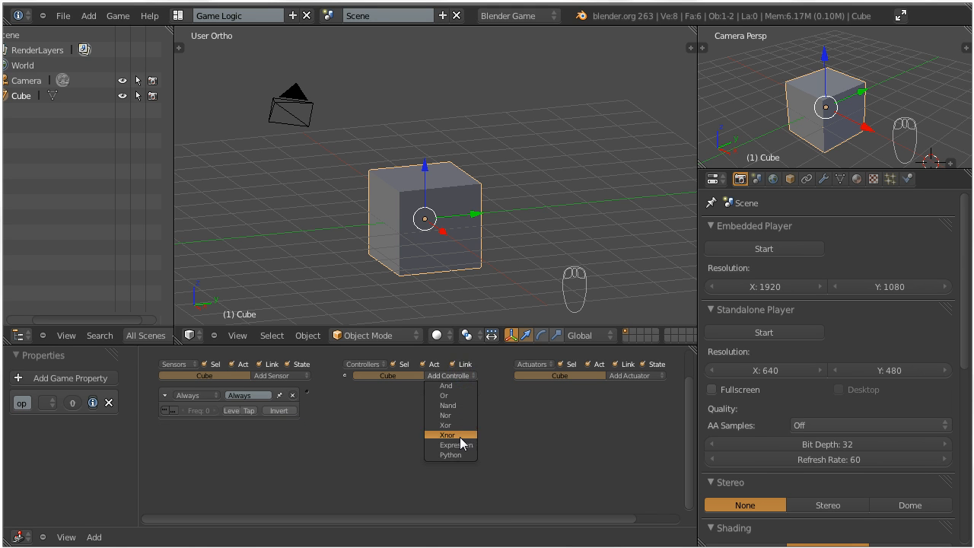
{"action": "left_click", "coordinate": [450, 454]}
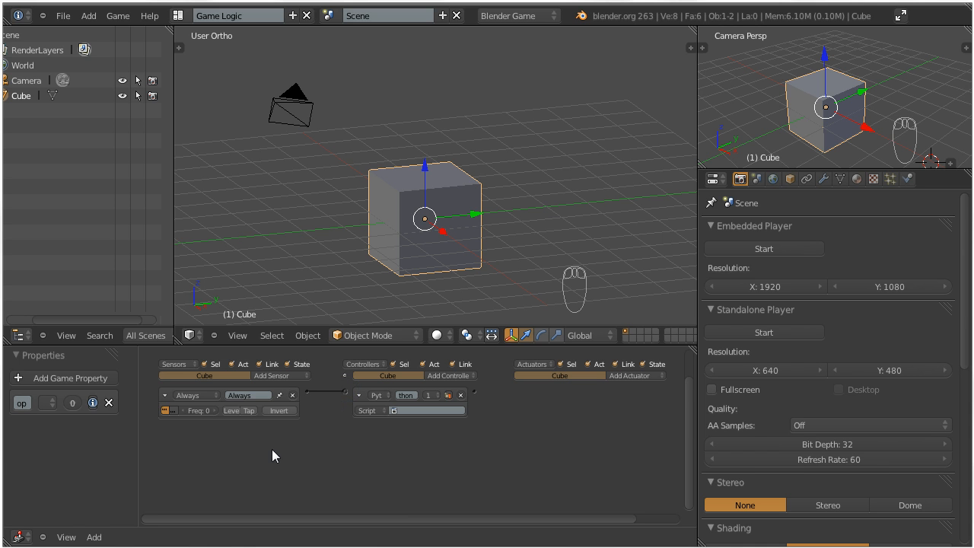
{"action": "mouse_move", "coordinate": [108, 416]}
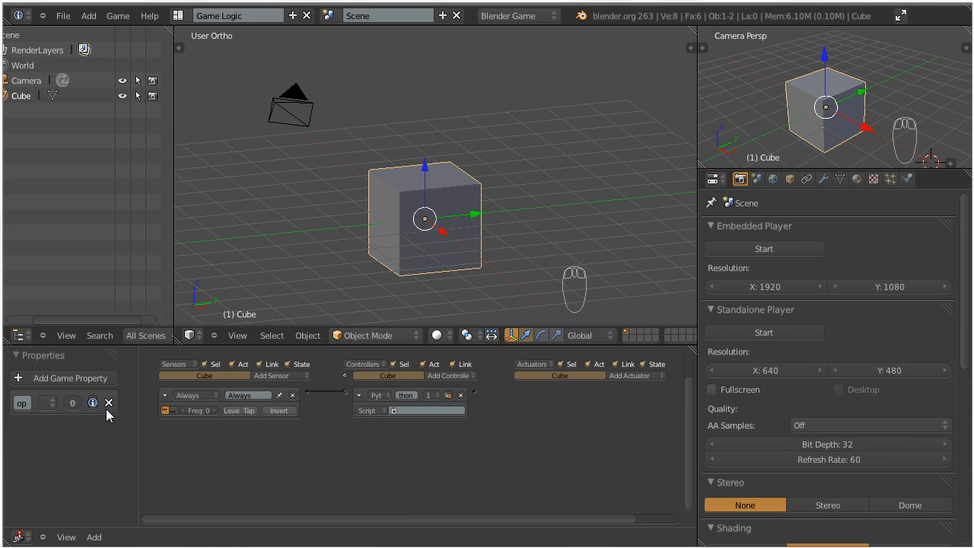
{"action": "left_click", "coordinate": [109, 402]}
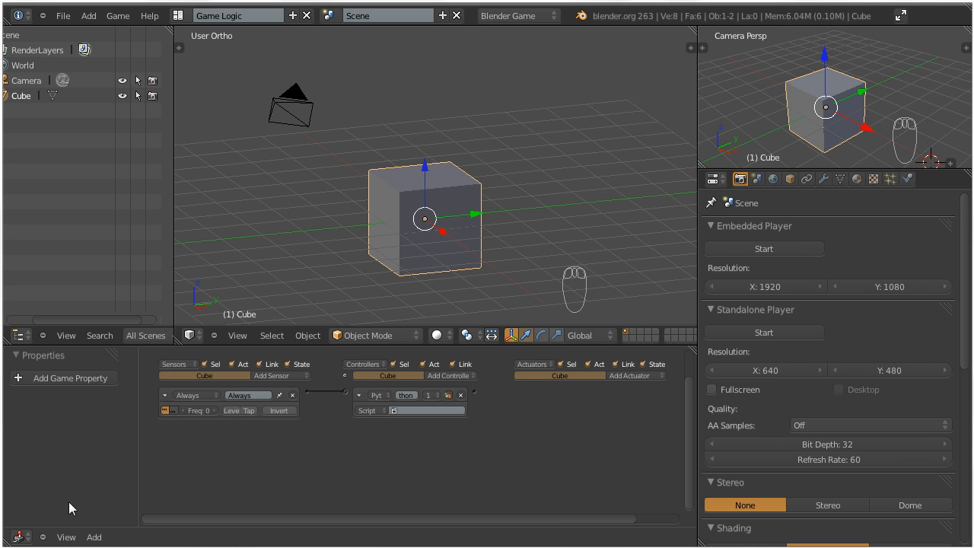
{"action": "mouse_move", "coordinate": [33, 537]}
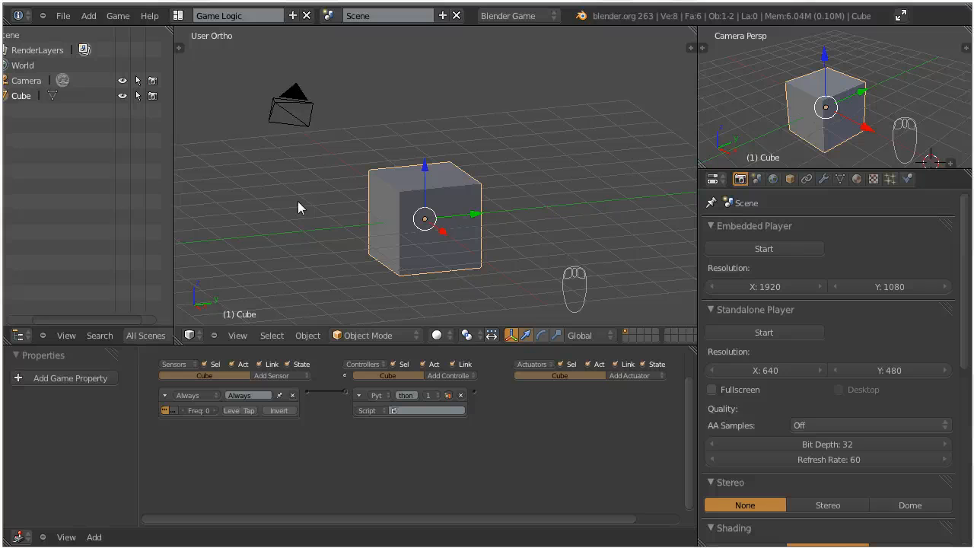
Switch to the Scripting layout and make the empty left area a Text Editor.
{"action": "left_click", "coordinate": [177, 15]}
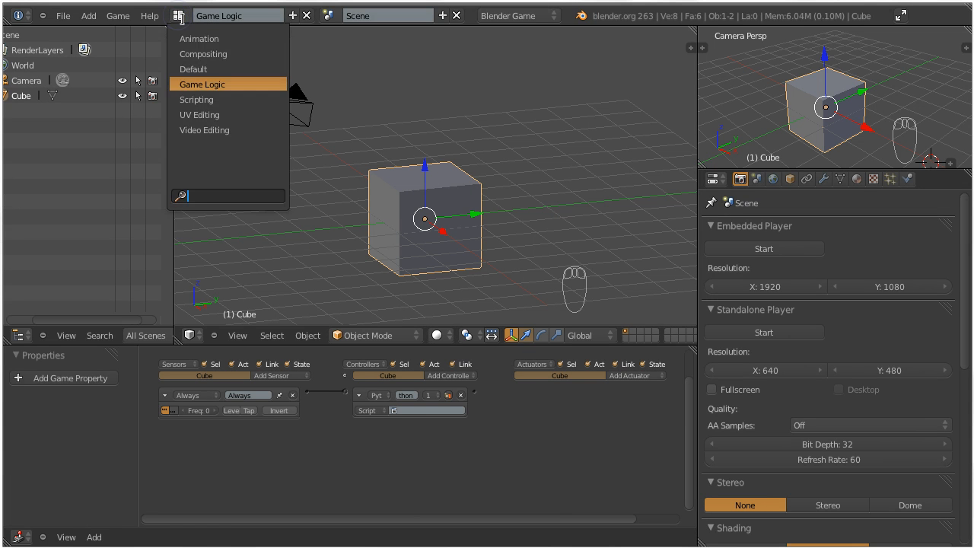
{"action": "mouse_move", "coordinate": [196, 100]}
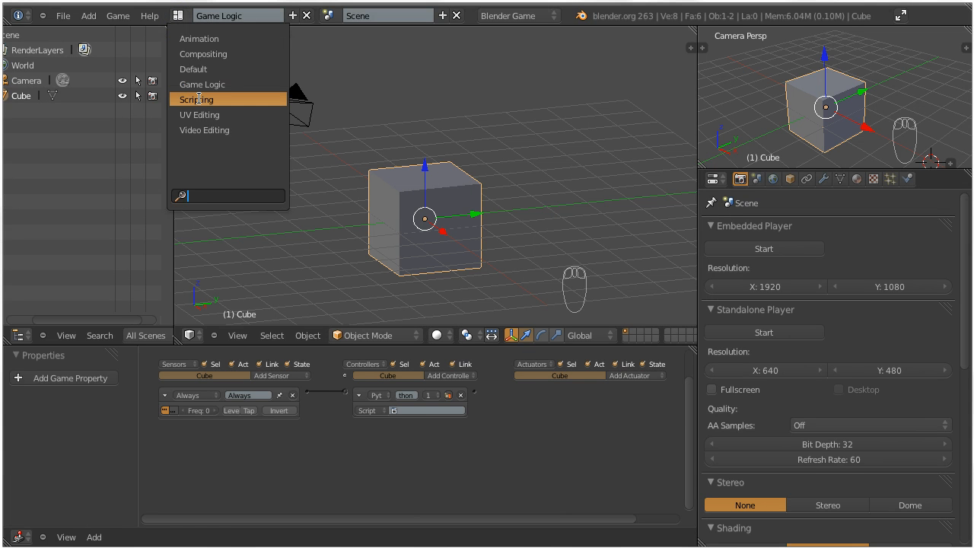
{"action": "left_click", "coordinate": [197, 99]}
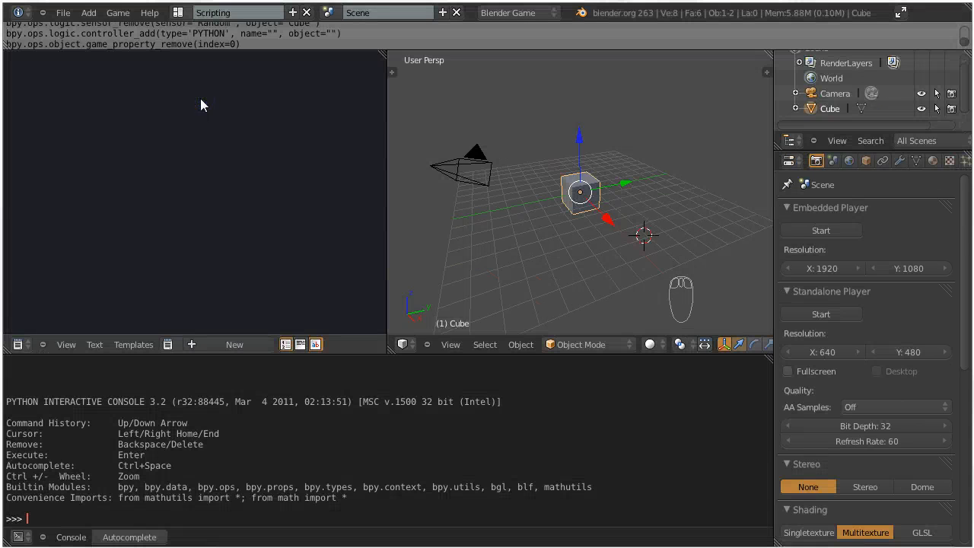
{"action": "left_click", "coordinate": [21, 345]}
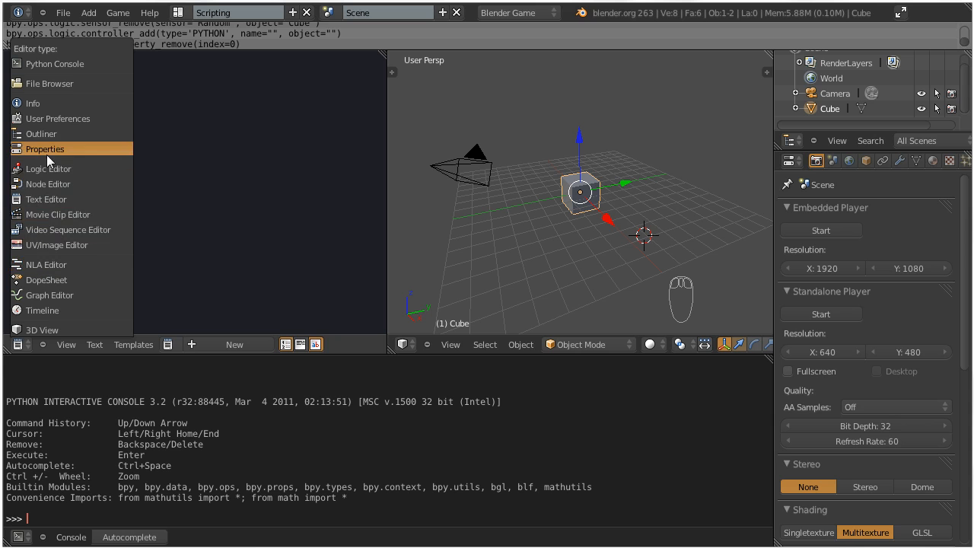
{"action": "mouse_move", "coordinate": [54, 229]}
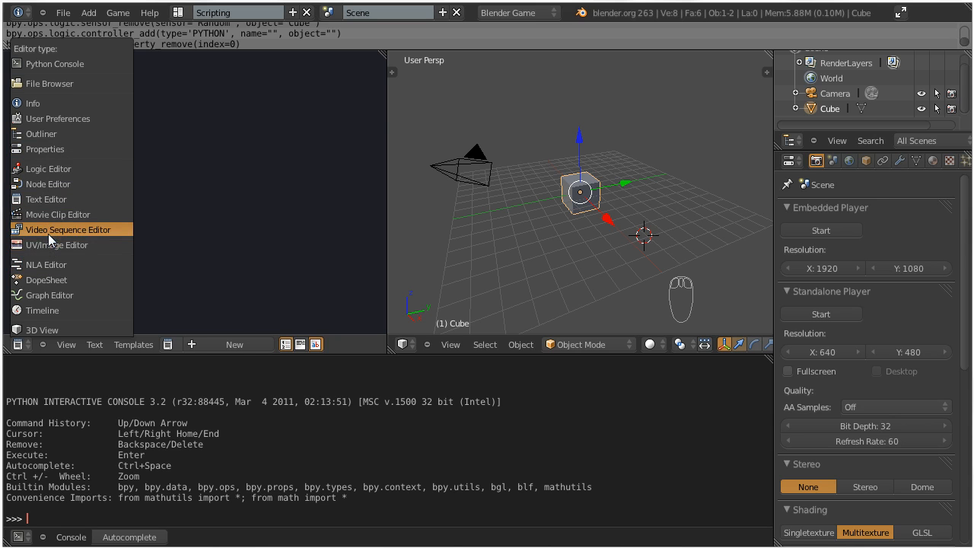
{"action": "mouse_move", "coordinate": [46, 199]}
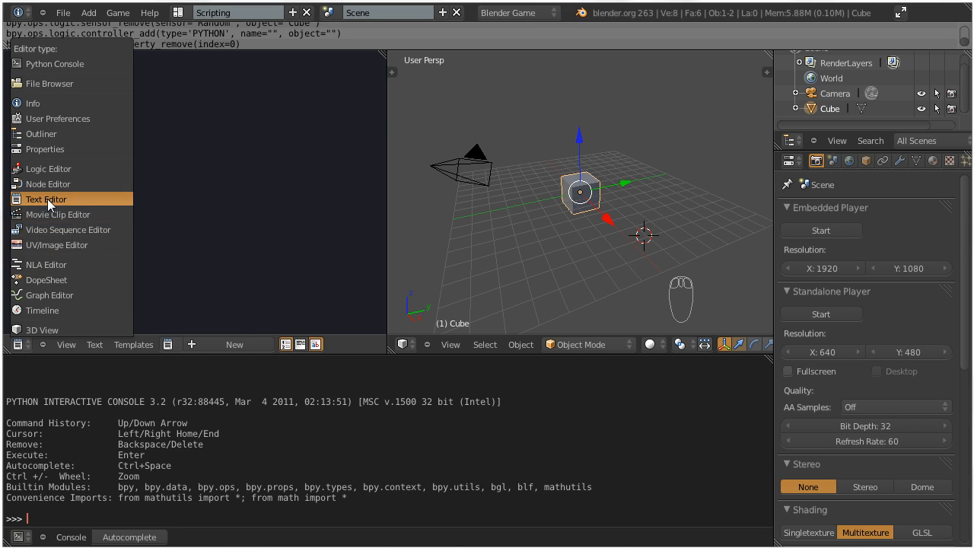
{"action": "left_click", "coordinate": [46, 199]}
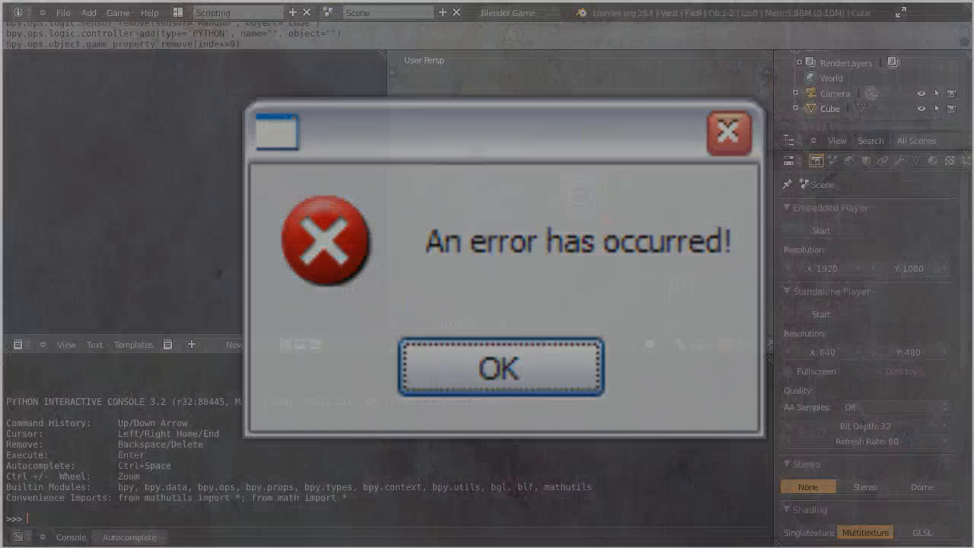
Show the system console window via Help > Toggle System Console.
{"action": "left_click", "coordinate": [501, 367]}
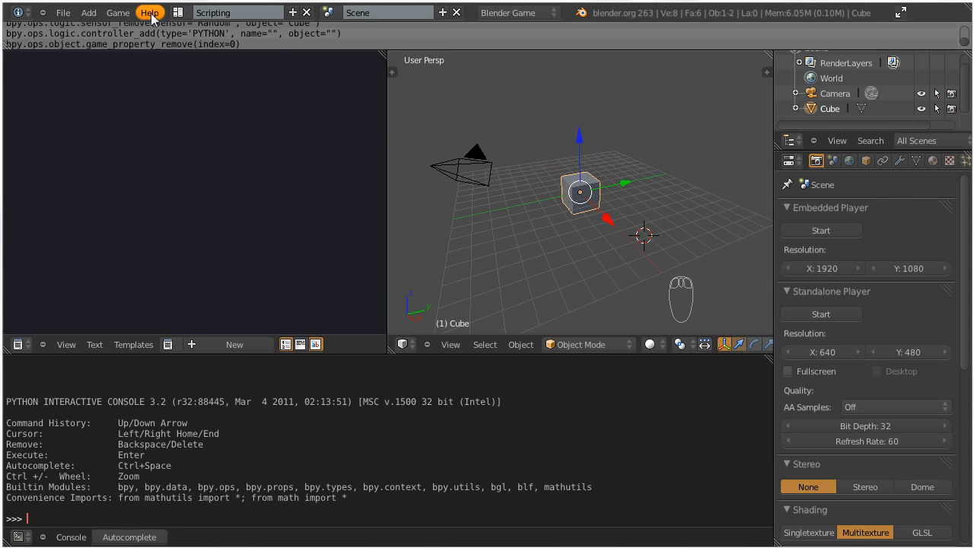
{"action": "left_click", "coordinate": [150, 12]}
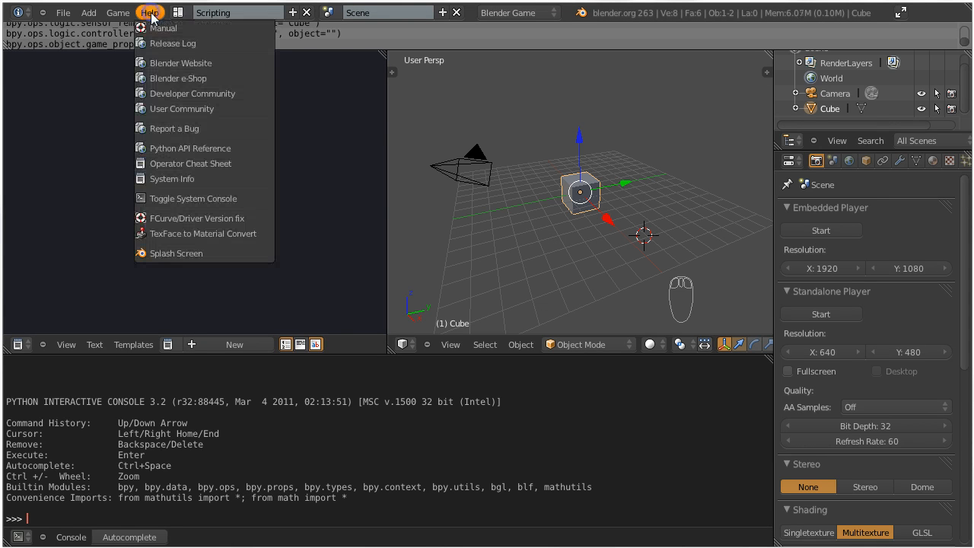
{"action": "mouse_move", "coordinate": [180, 144]}
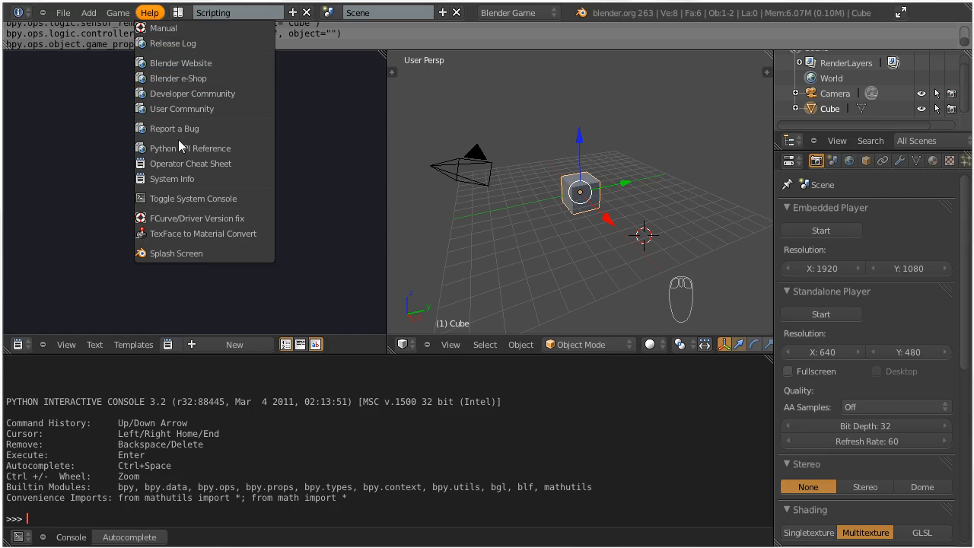
{"action": "mouse_move", "coordinate": [176, 198]}
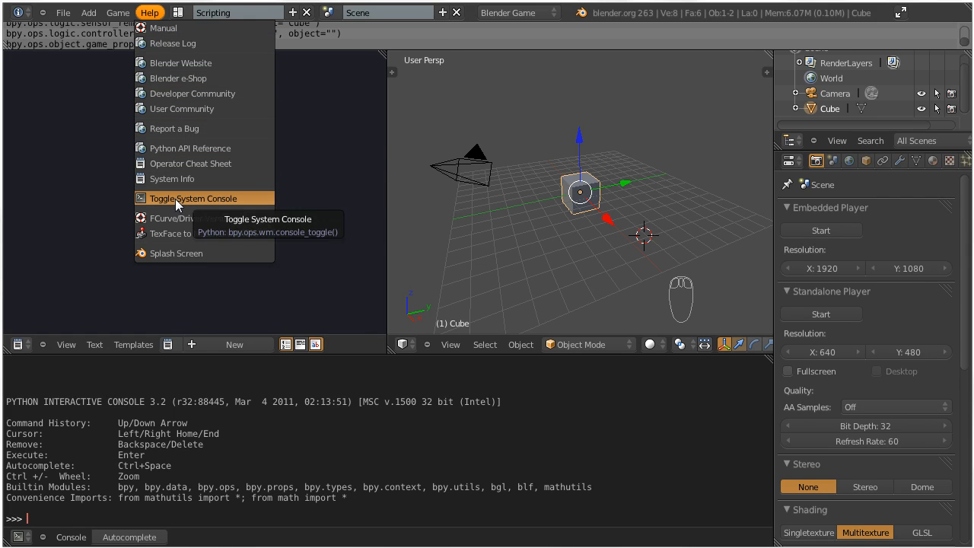
{"action": "left_click", "coordinate": [193, 198]}
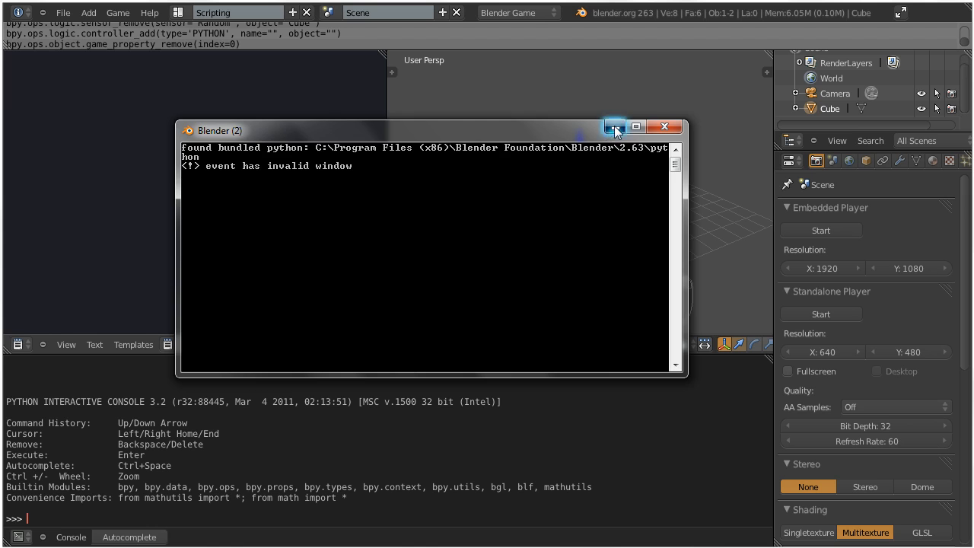
{"action": "left_click", "coordinate": [614, 127]}
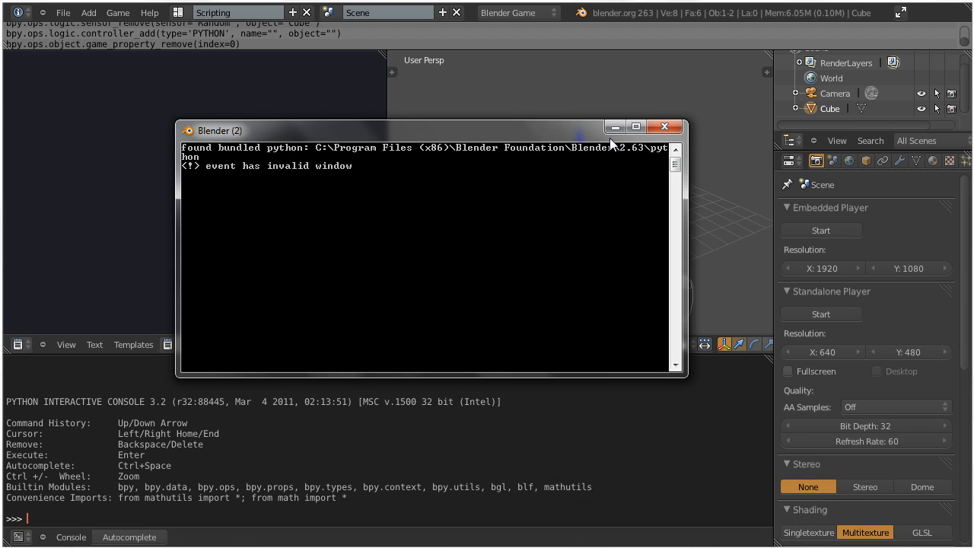
{"action": "mouse_move", "coordinate": [552, 133]}
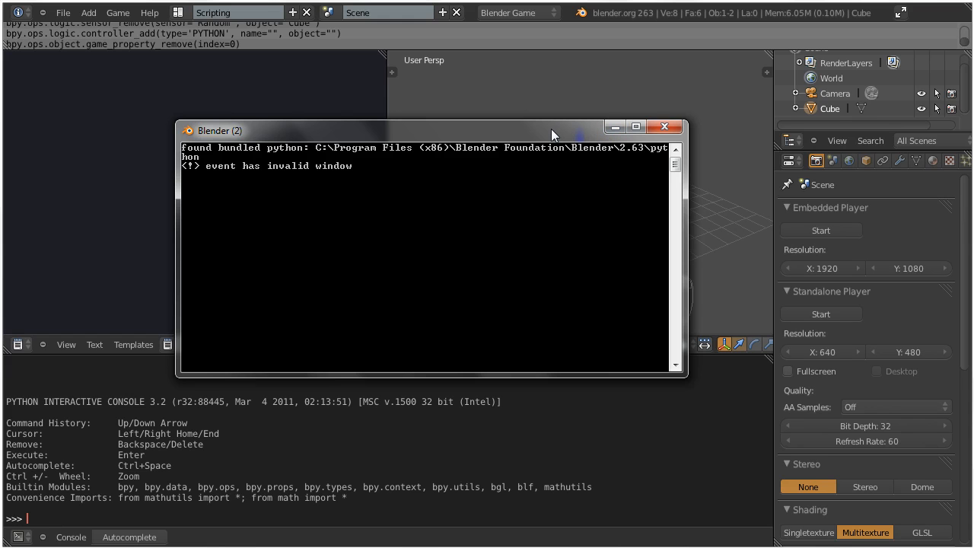
{"action": "mouse_move", "coordinate": [300, 216]}
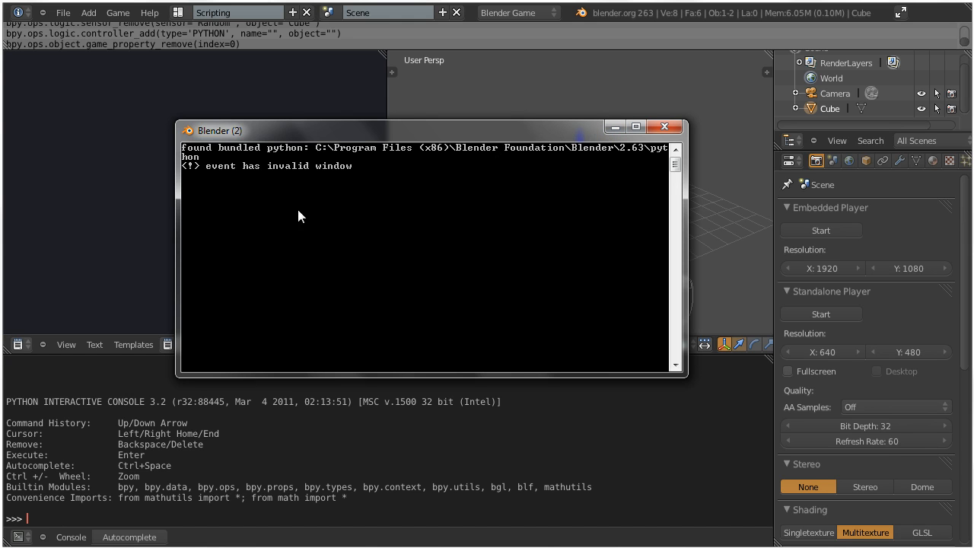
{"action": "mouse_move", "coordinate": [375, 286]}
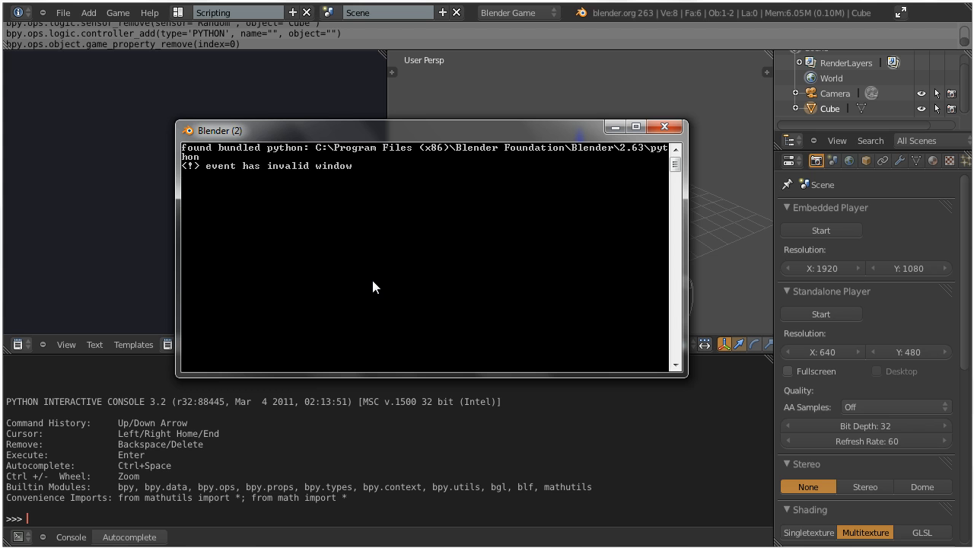